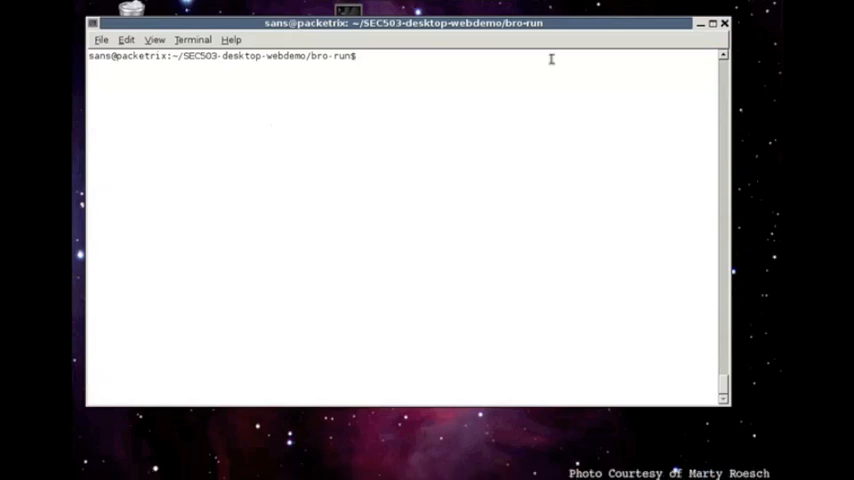
Show and run 1-brorun.sh, flagging the 1851392-byte MIME transfer, then list the logs.
type("more")
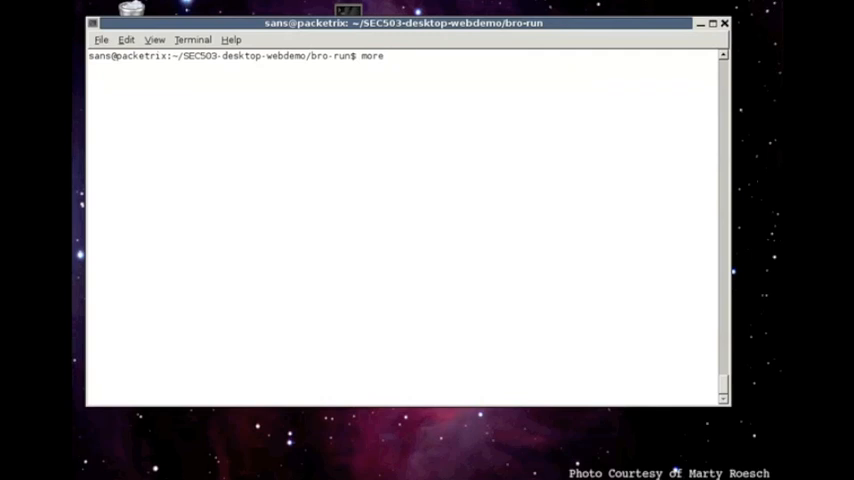
type("1-brorun.sh")
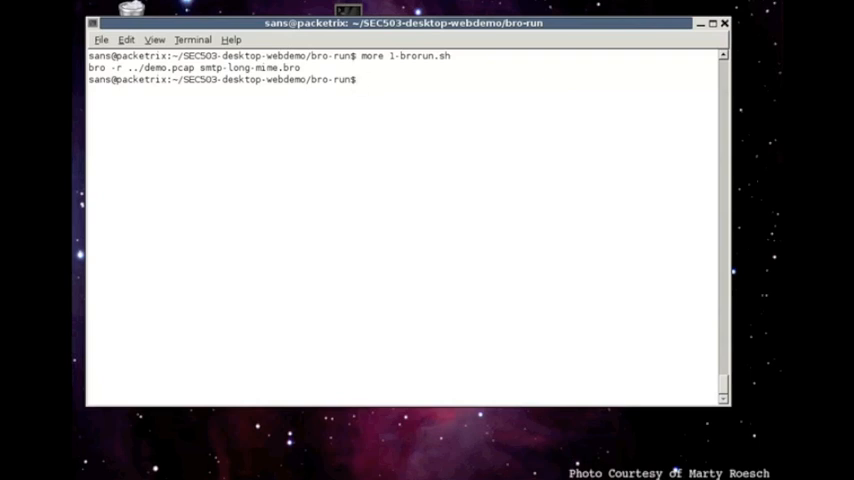
type("s")
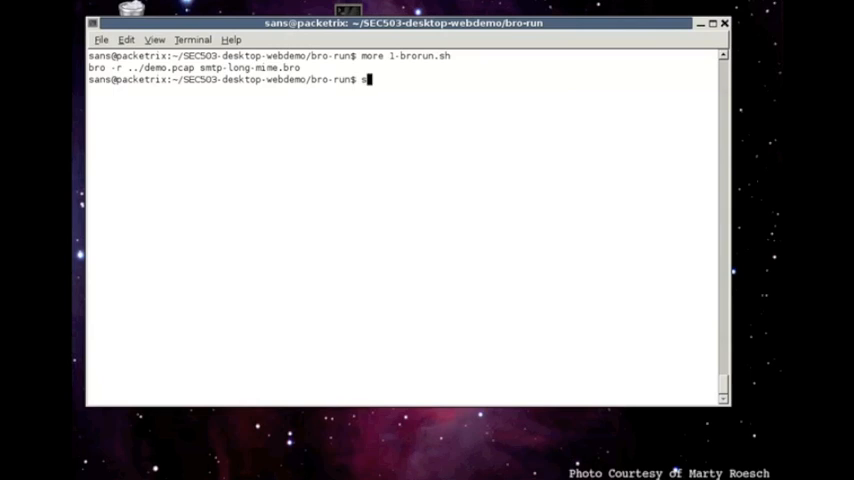
type("h -x 1-brorun.sh")
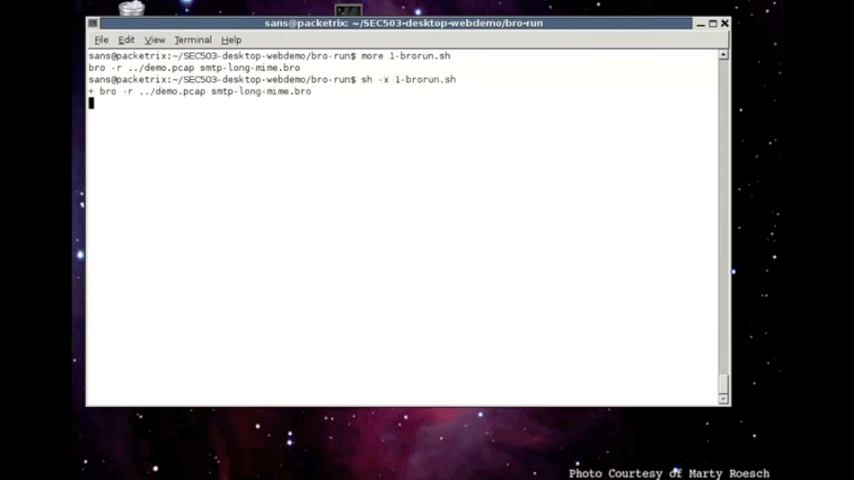
key("Return")
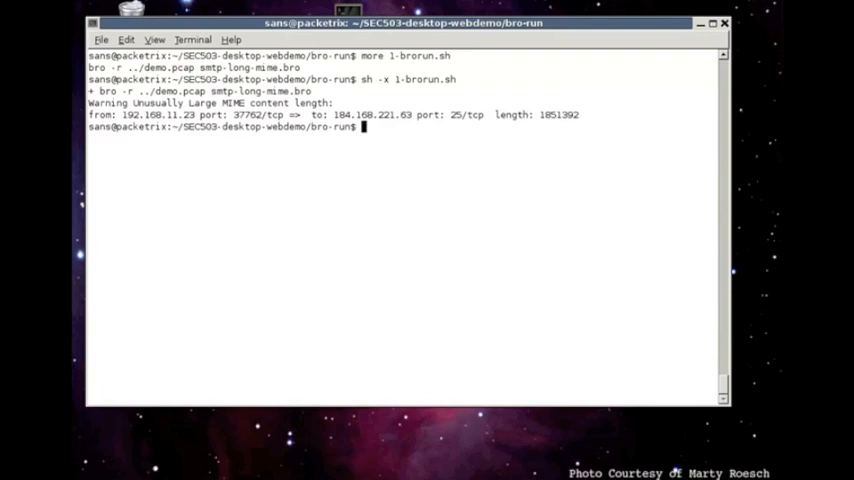
type("ls -l")
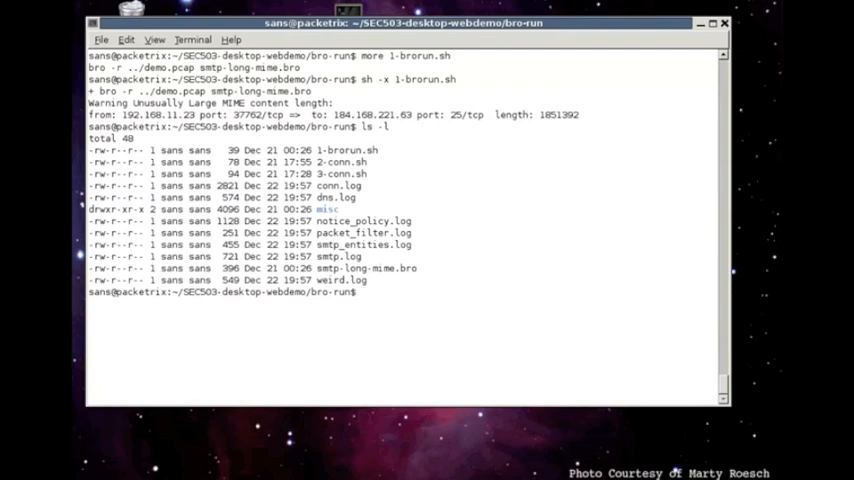
Page through conn.log's header fields and connection records with more.
type("more conn")
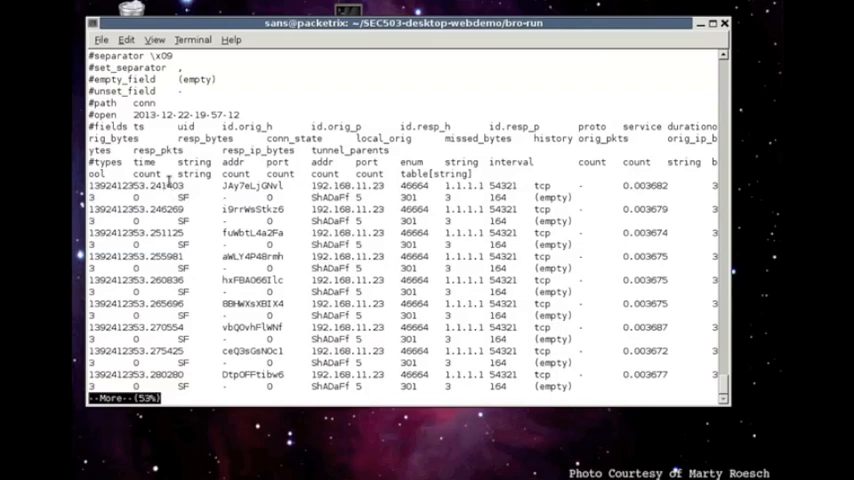
mouse_move(168, 182)
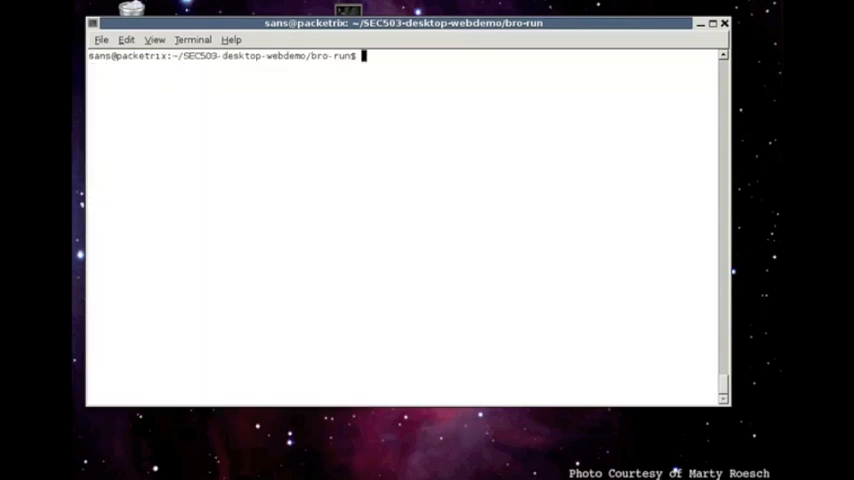
Display and run 2-conn.sh, listing hosts, ports and bytes including 2534612 to port 25.
type("mc")
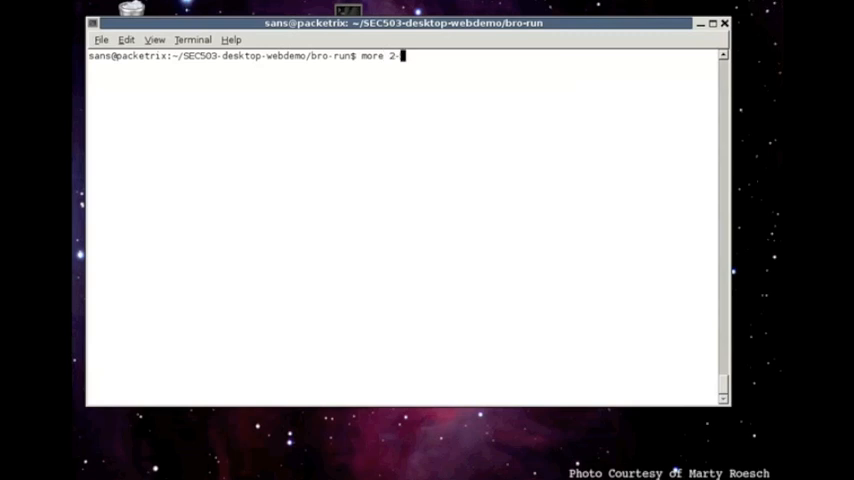
type("conn.sh")
key("Return")
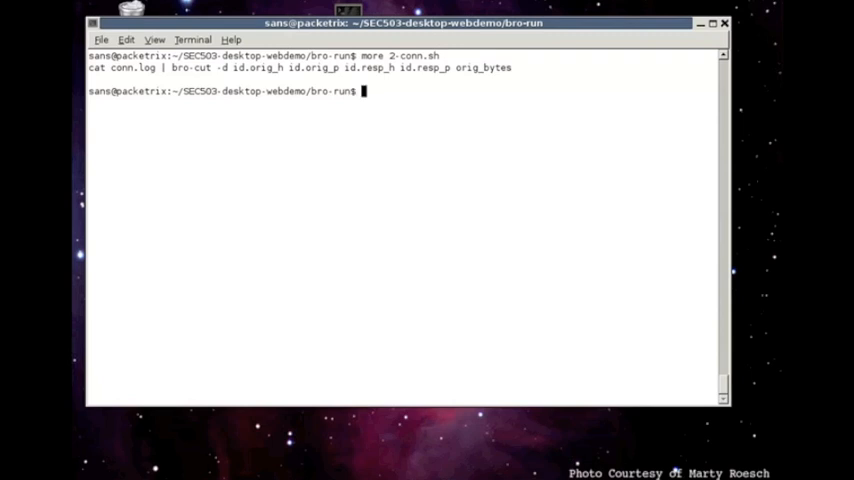
mouse_move(160, 118)
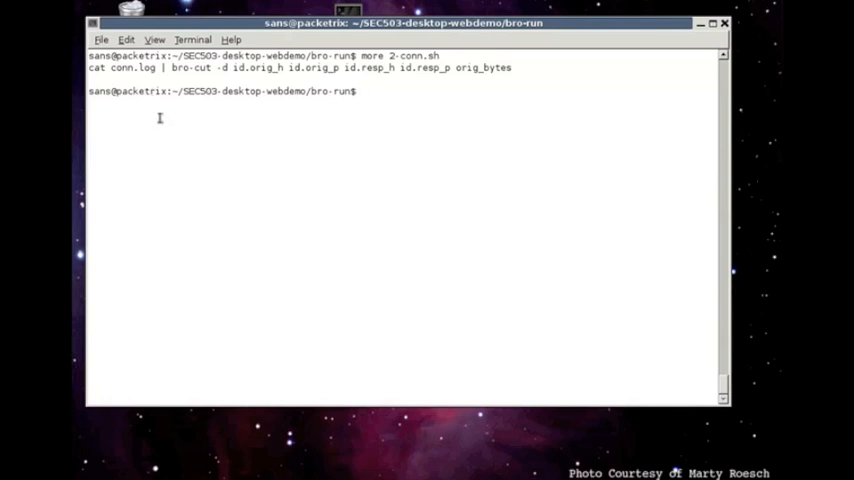
mouse_move(235, 75)
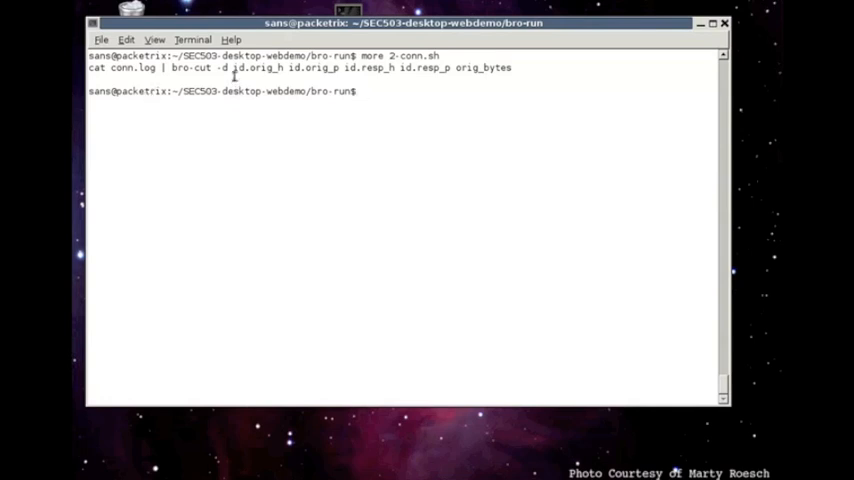
mouse_move(392, 133)
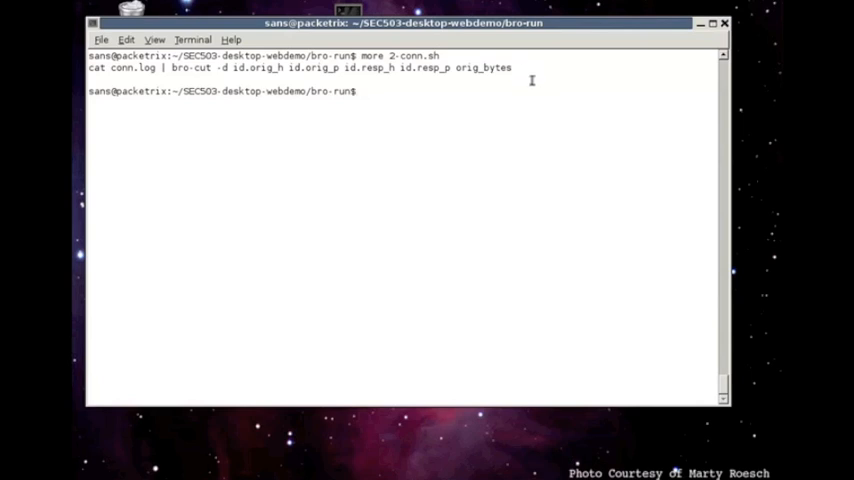
type("sh -x 2-conn.sh")
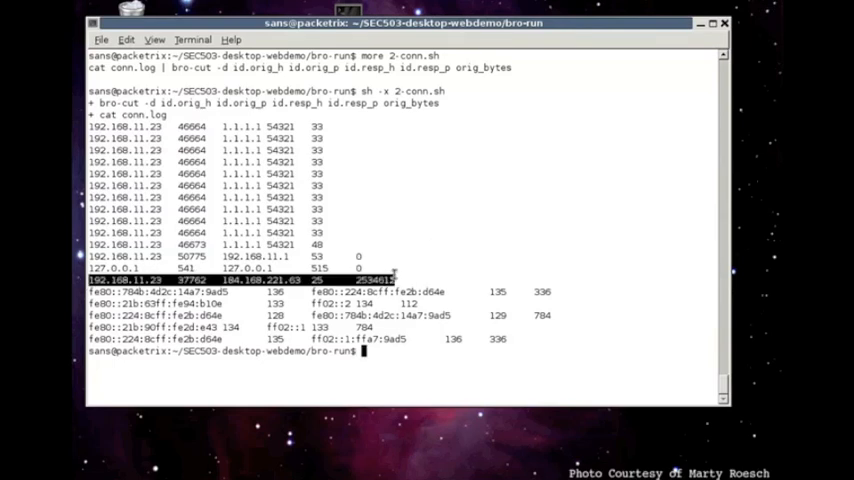
mouse_move(428, 232)
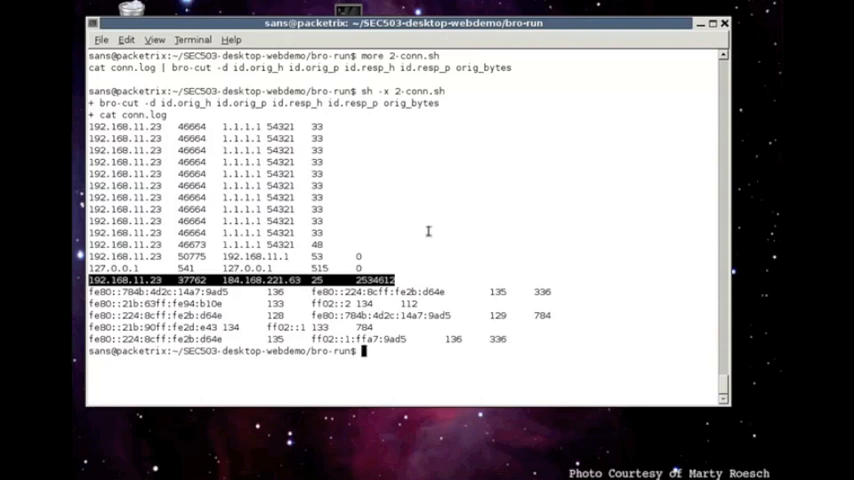
type("cd ../")
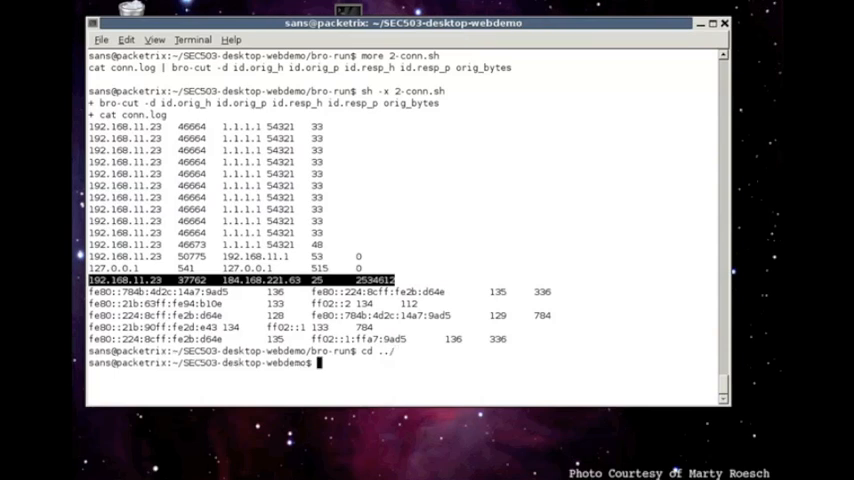
Display the rwstats top-5-by-bytes command in 2-silk-exfil.sh.
type("more 2-silk-exfil.sh")
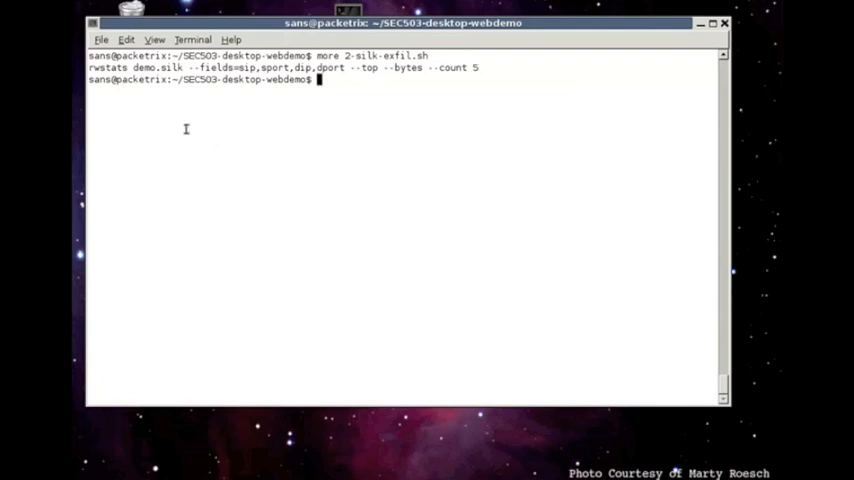
mouse_move(246, 147)
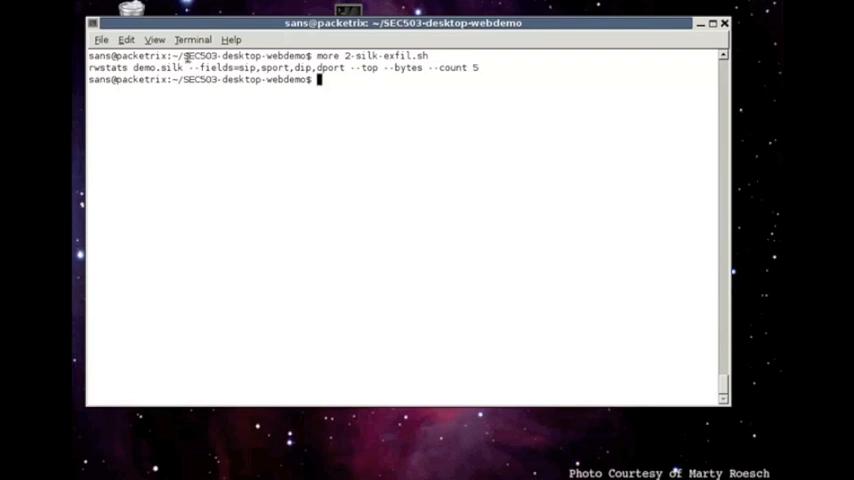
mouse_move(270, 127)
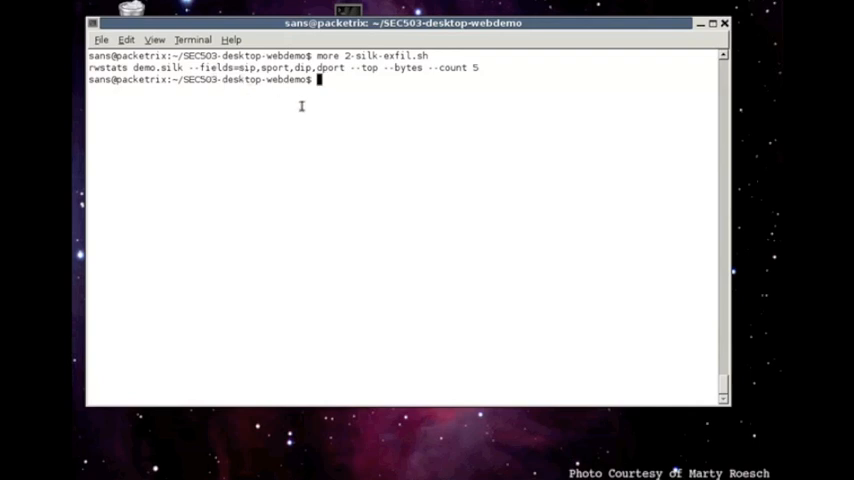
mouse_move(314, 112)
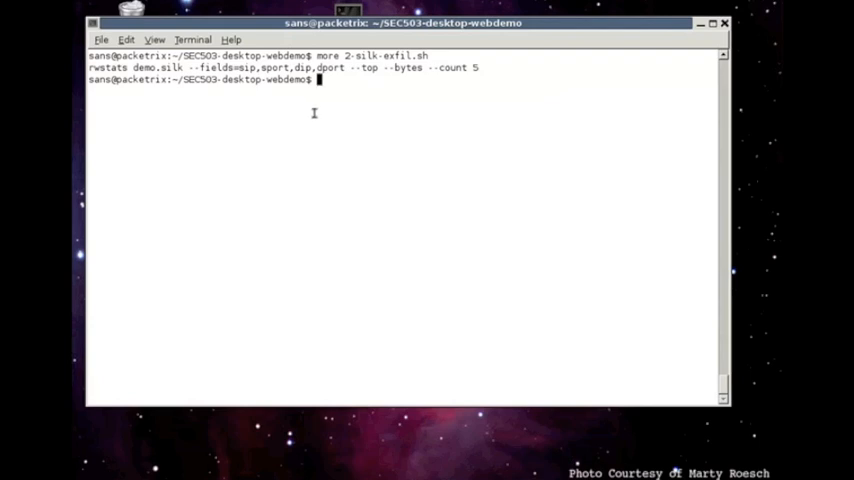
type("sh")
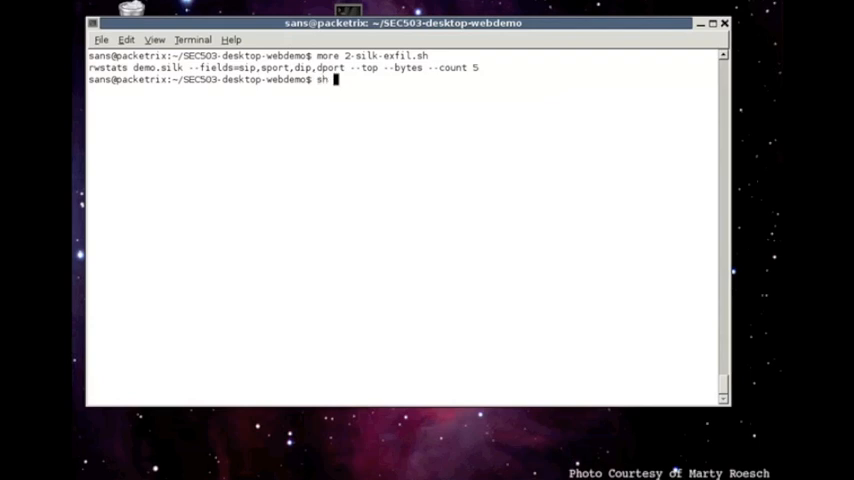
Run 2-silk-exfil.sh and highlight top sender 192.168.11.23 sending 2551196 bytes to port 25.
type("-x z")
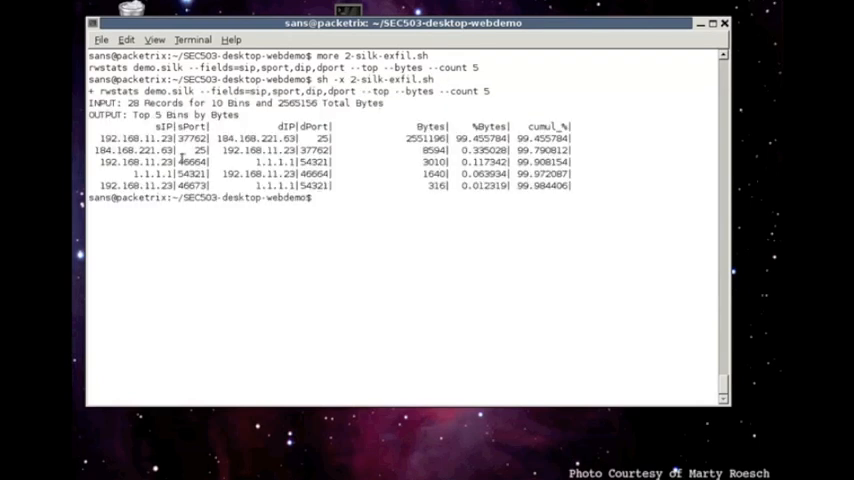
double_click(110, 137)
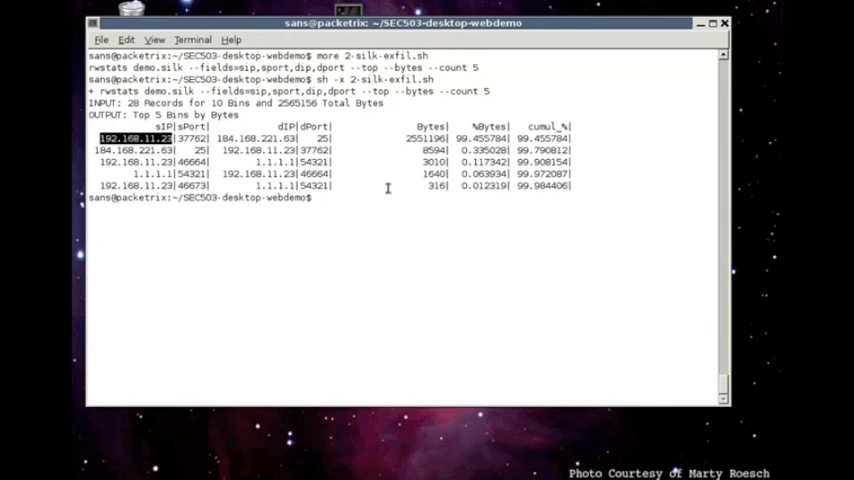
type("wireshark")
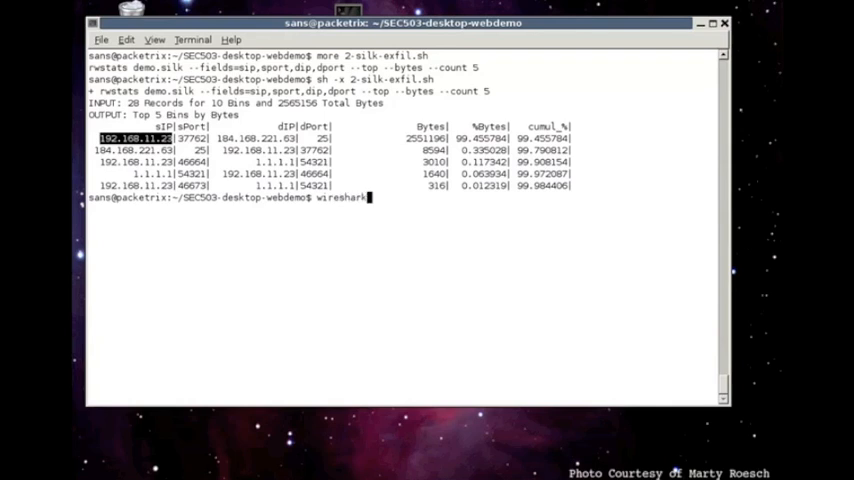
Open demo.pcap, filter to smtp, and follow the TCP stream to the base64 zip attachment.
type("demo.")
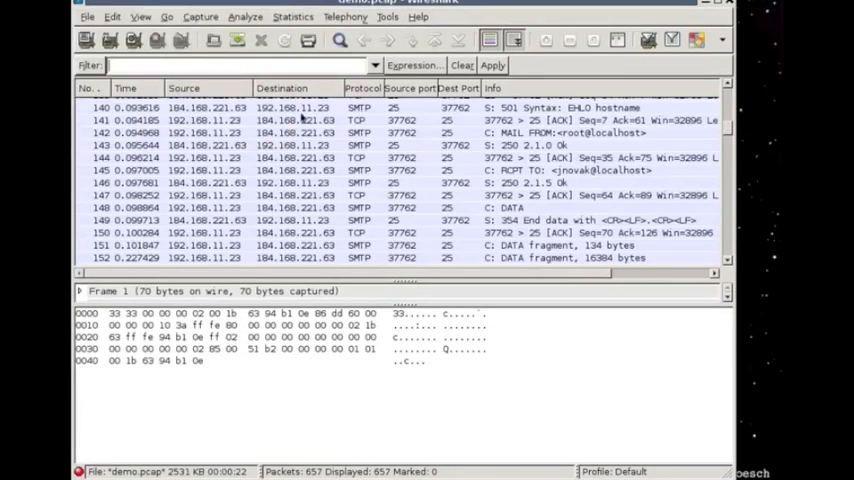
type("smtp")
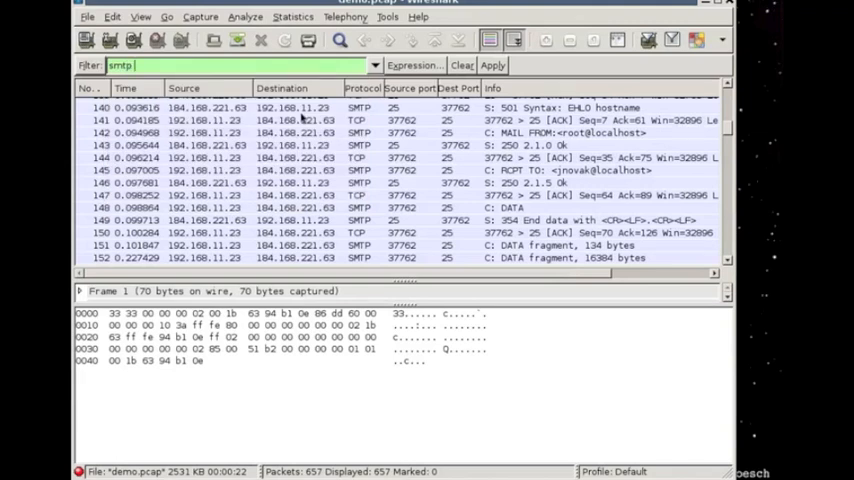
left_click(492, 65)
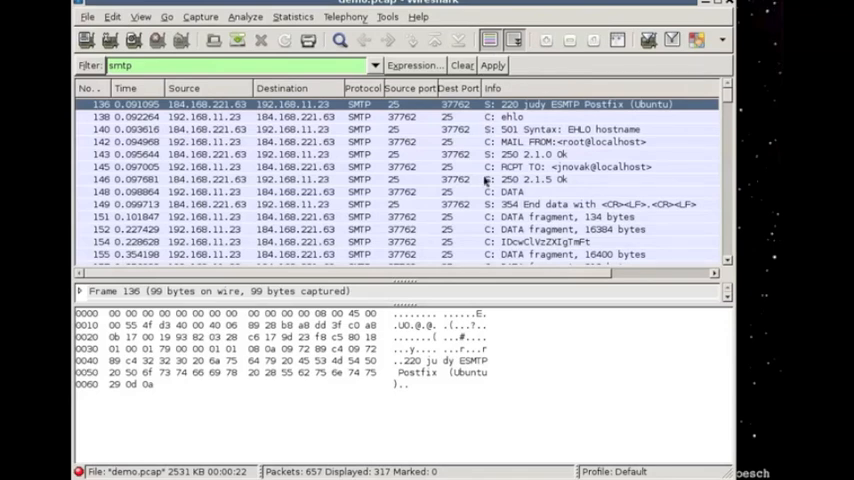
mouse_move(270, 78)
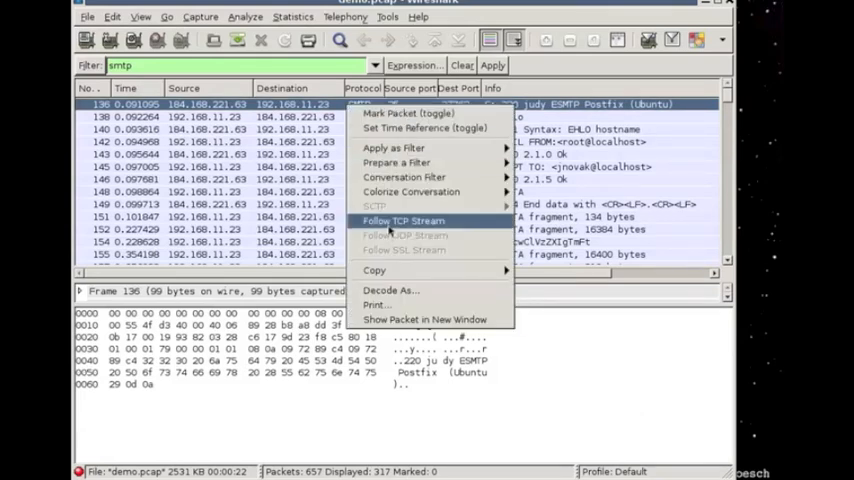
left_click(403, 220)
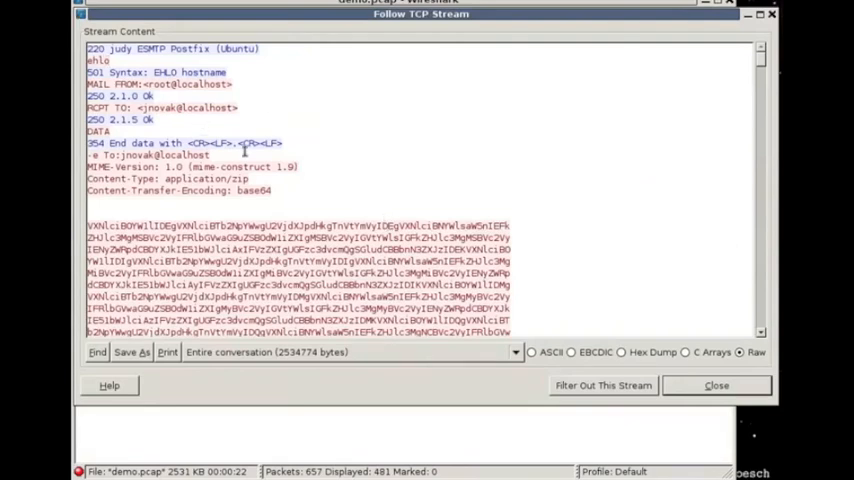
scroll("down", 3)
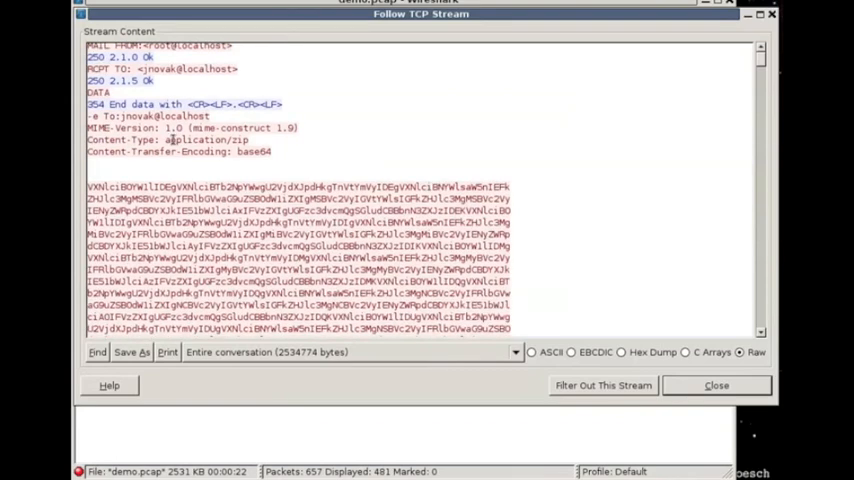
scroll("down", 3)
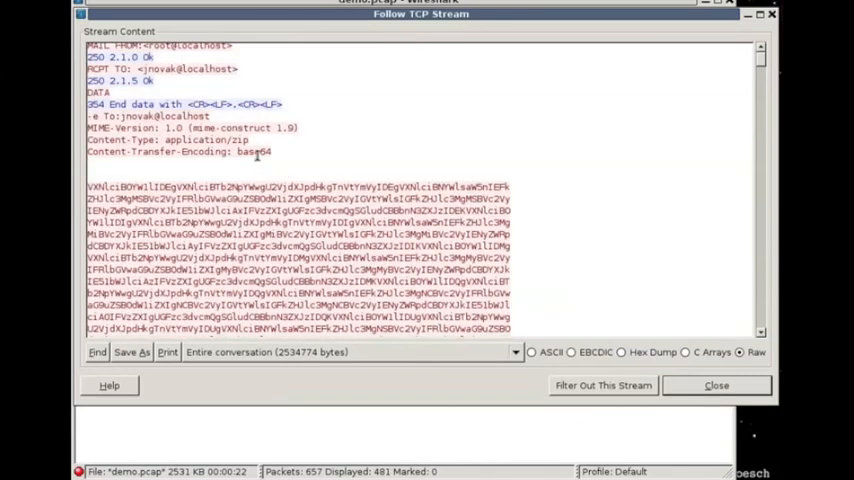
mouse_move(335, 164)
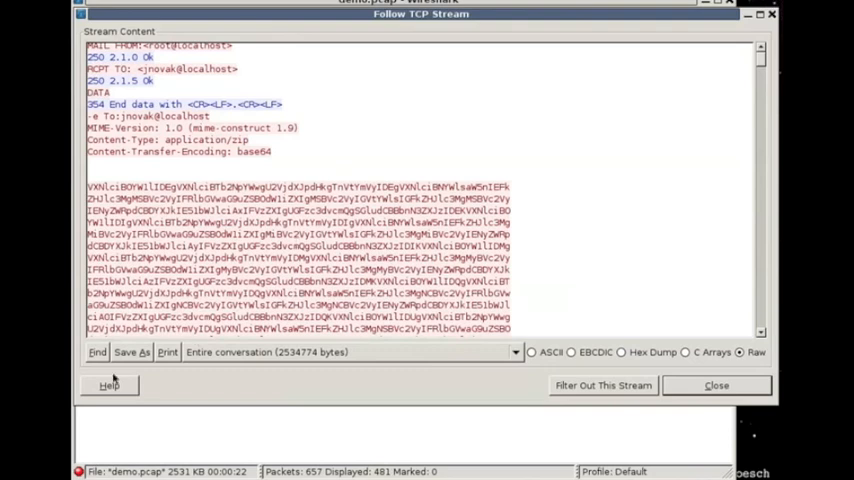
Save the followed SMTP conversation as /tmp/stream.
left_click(130, 351)
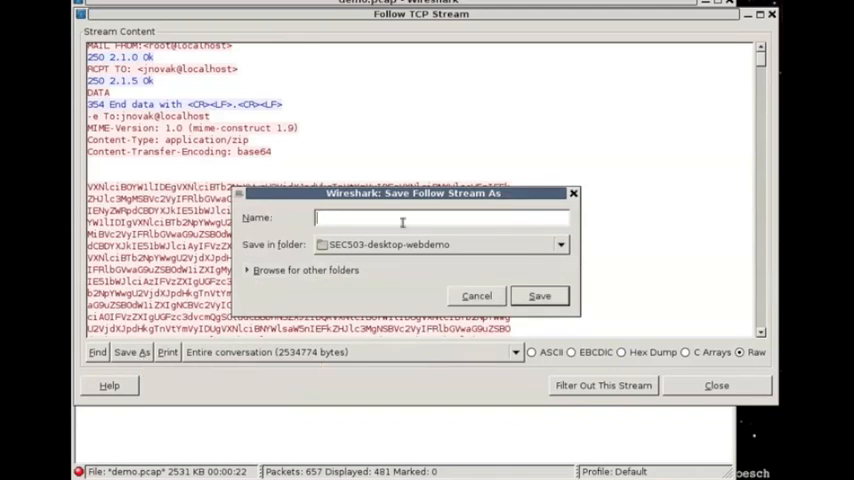
type("/tmp")
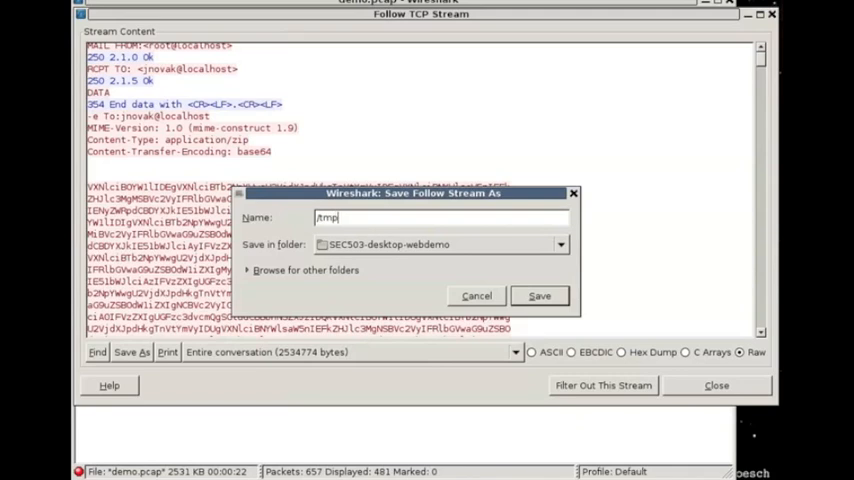
type("stream")
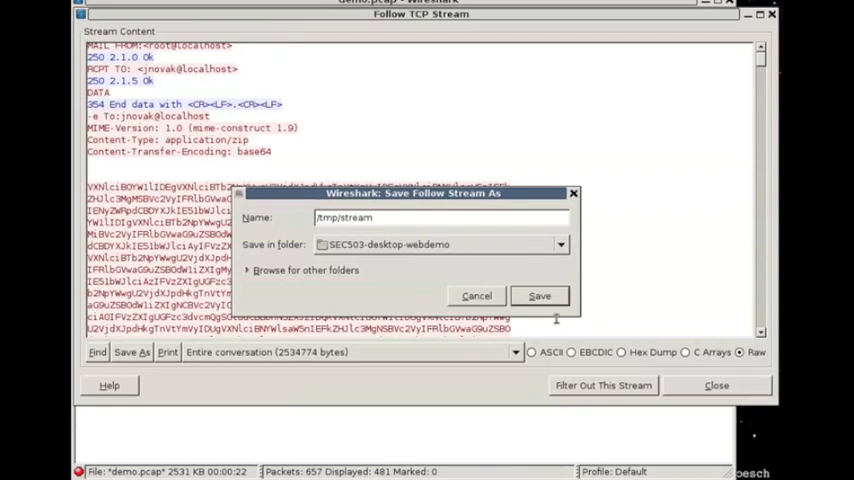
left_click(476, 295)
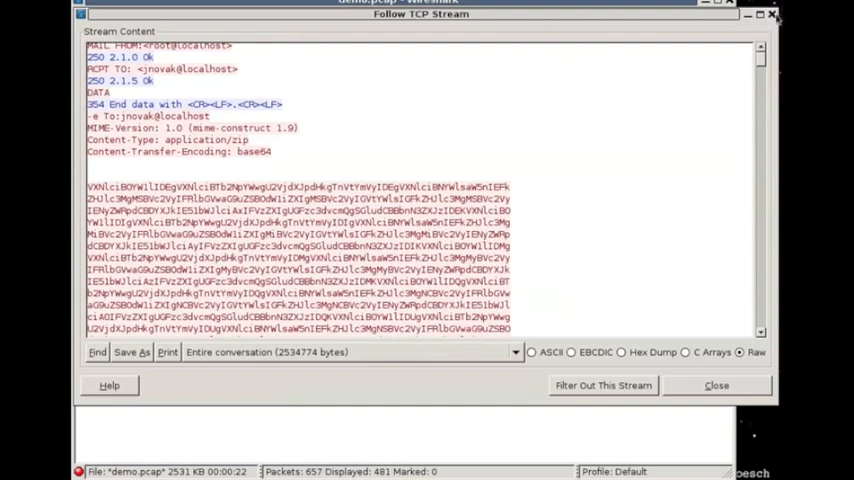
Close the stream window, confirm /tmp/stream is 2534774 bytes, and open it in gedit.
left_click(717, 385)
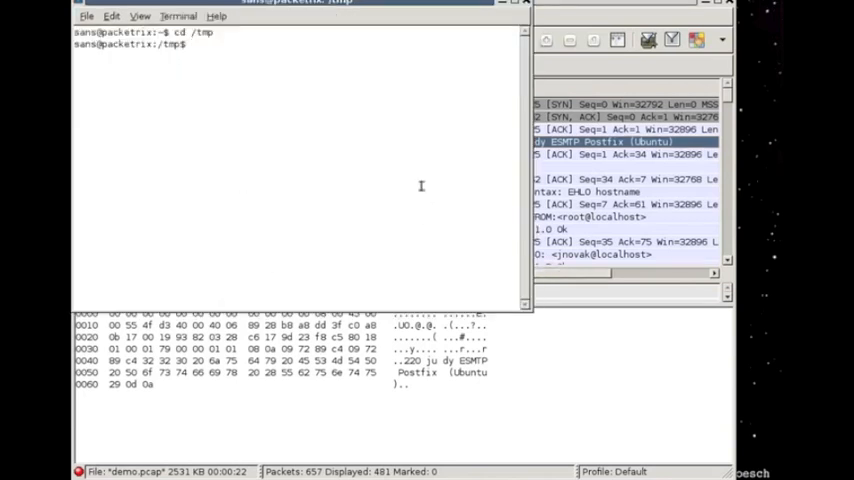
type("ls -l stream")
type("gedit")
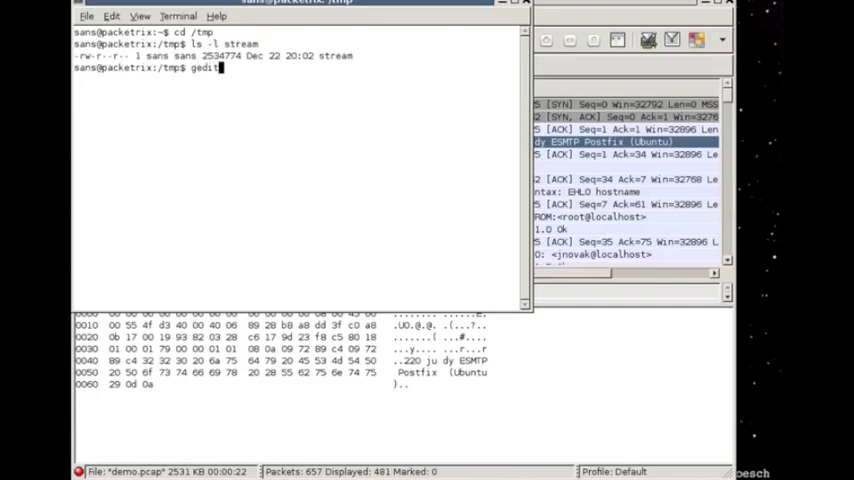
type("stream")
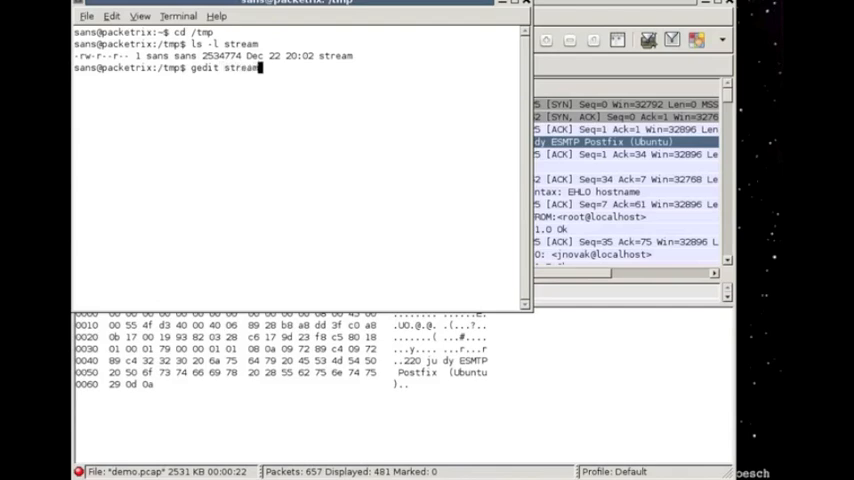
key("Return")
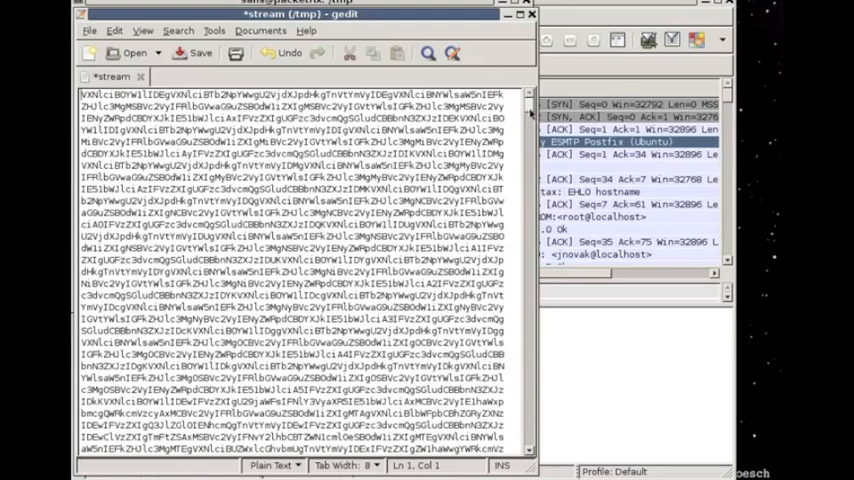
Trim the SMTP text and scroll to where the base64 data ends near line 32493.
scroll("down", 3)
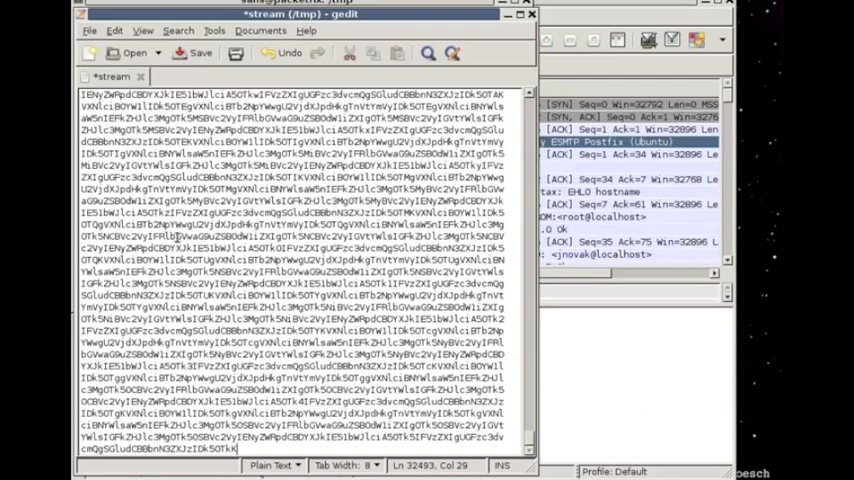
Save the trimmed file as stream2 with Unix/Linux line endings.
left_click(90, 30)
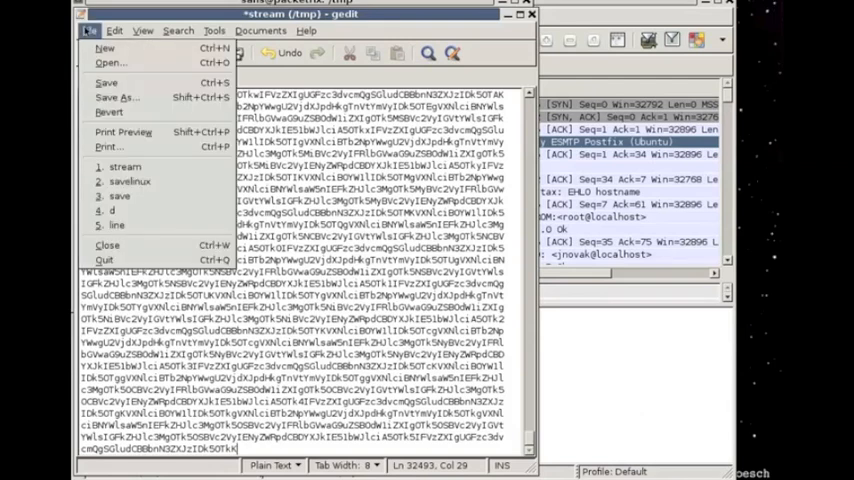
mouse_move(117, 97)
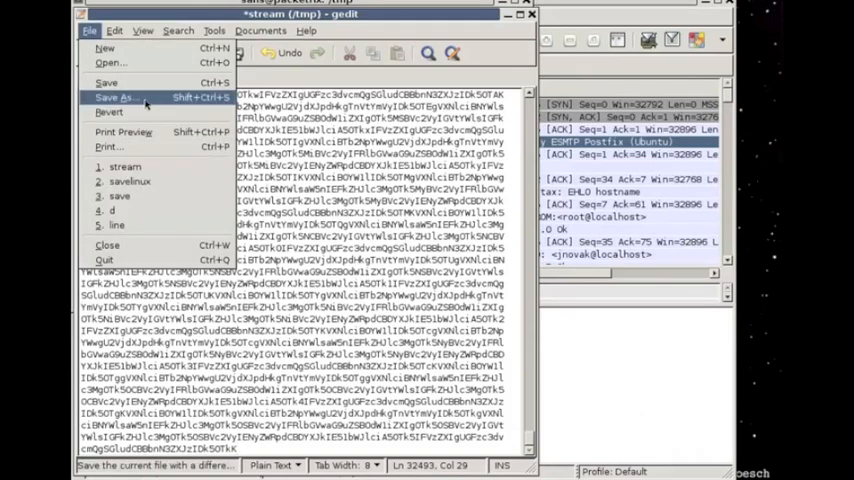
left_click(120, 97)
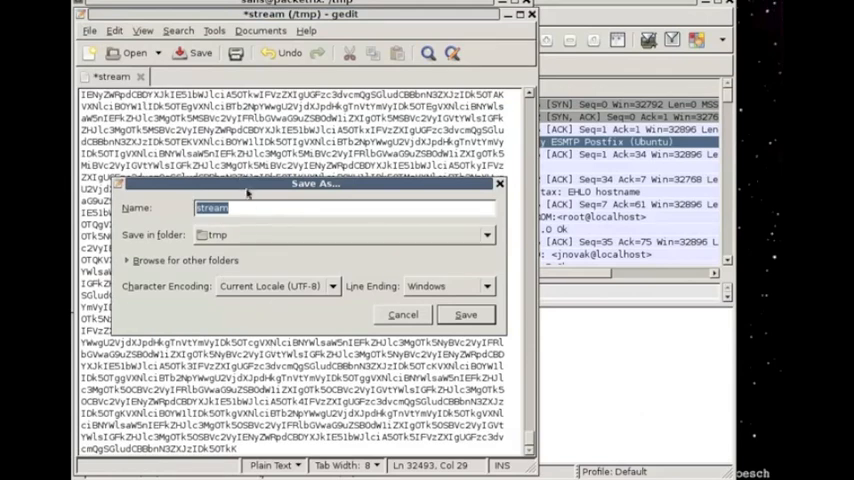
left_click(245, 208)
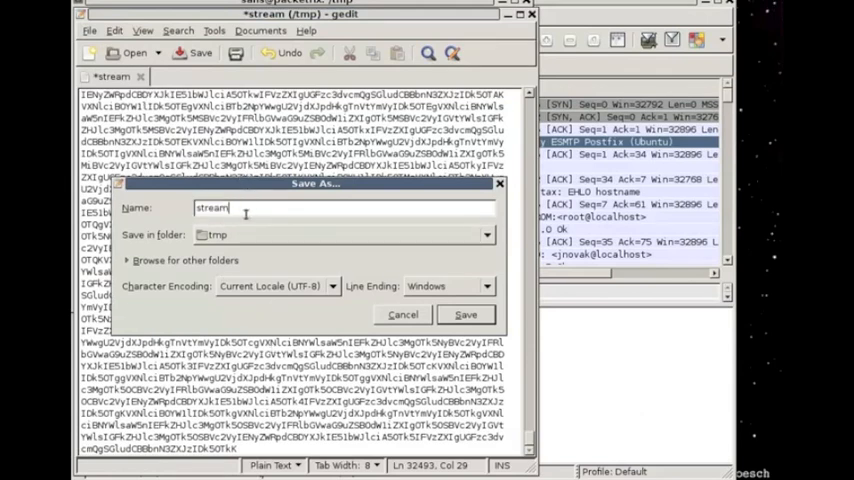
type("2")
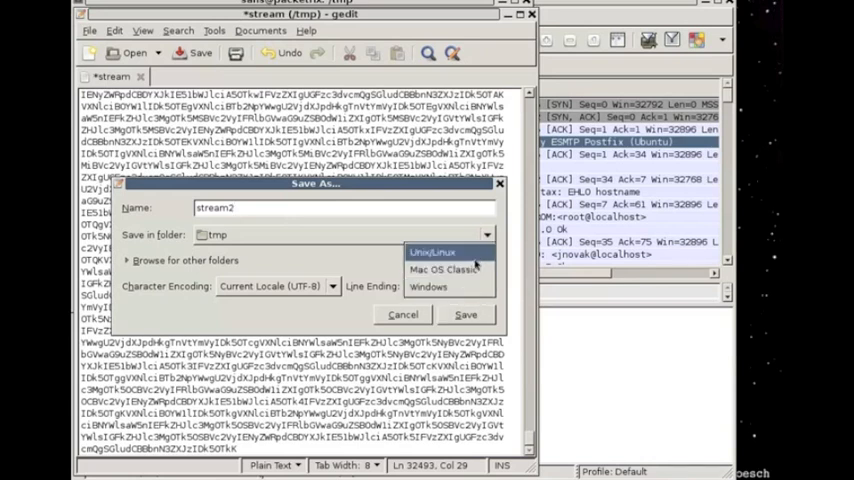
left_click(432, 251)
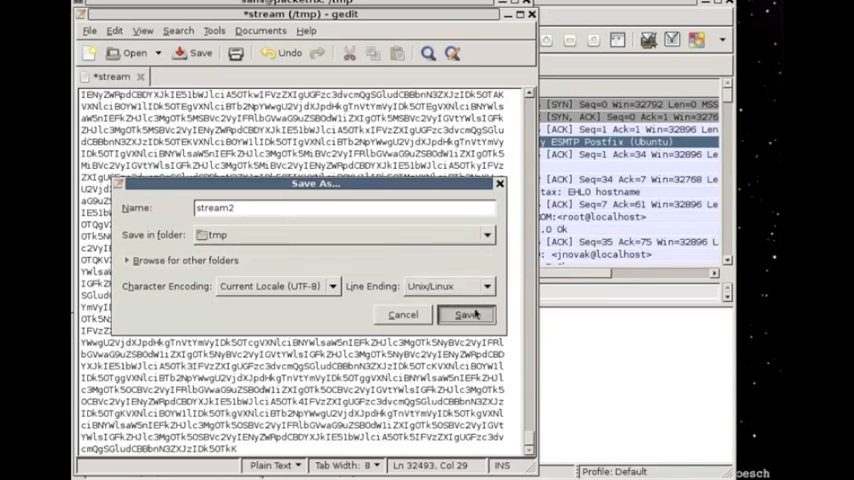
left_click(467, 314)
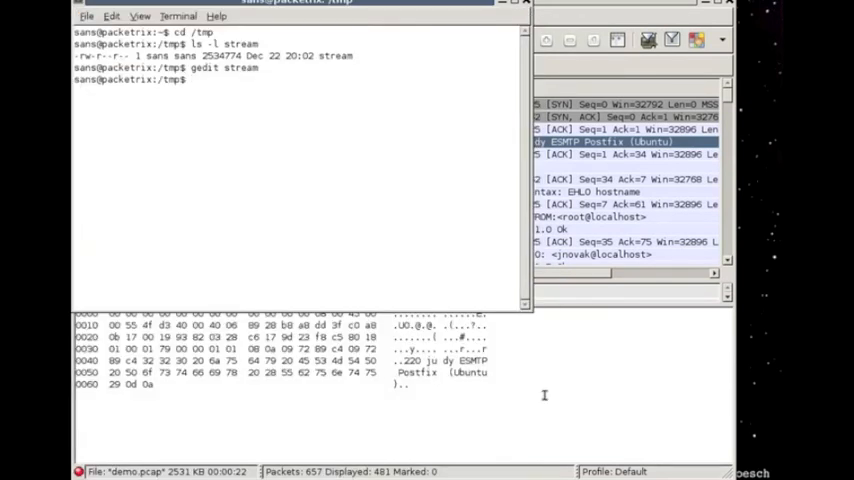
List stream2 with ls -ls to confirm its size of 2501913 bytes.
type("ls -ls")
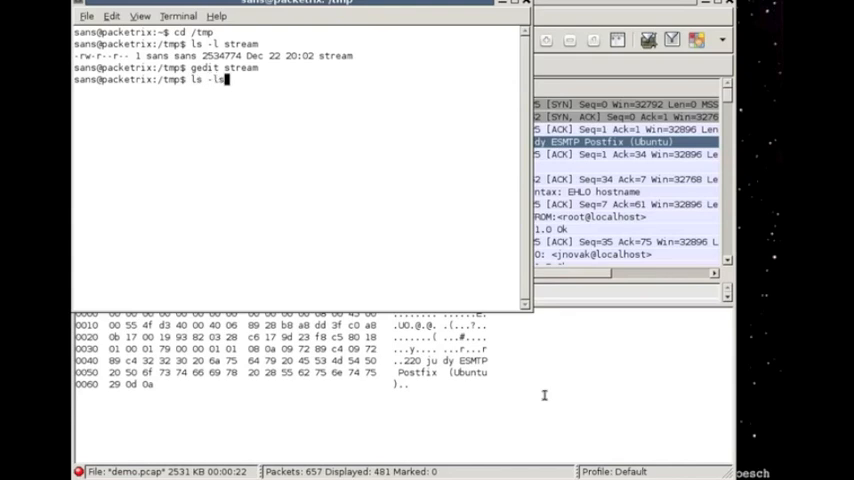
type("stream")
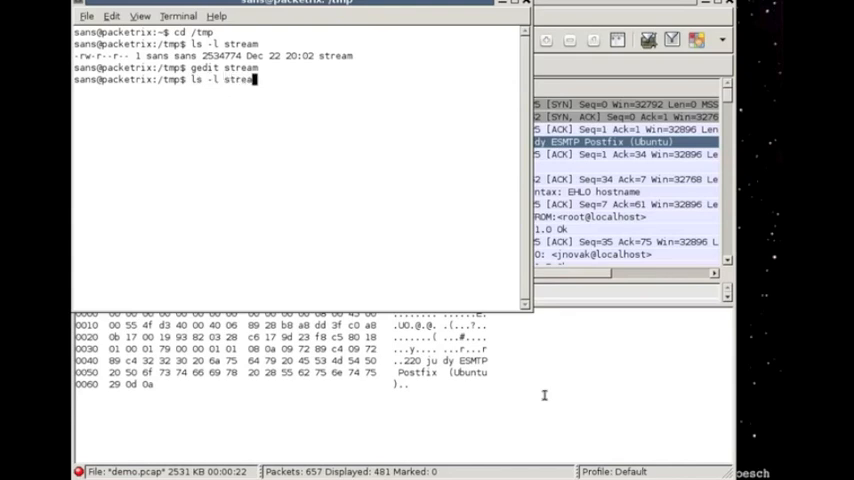
key("Return")
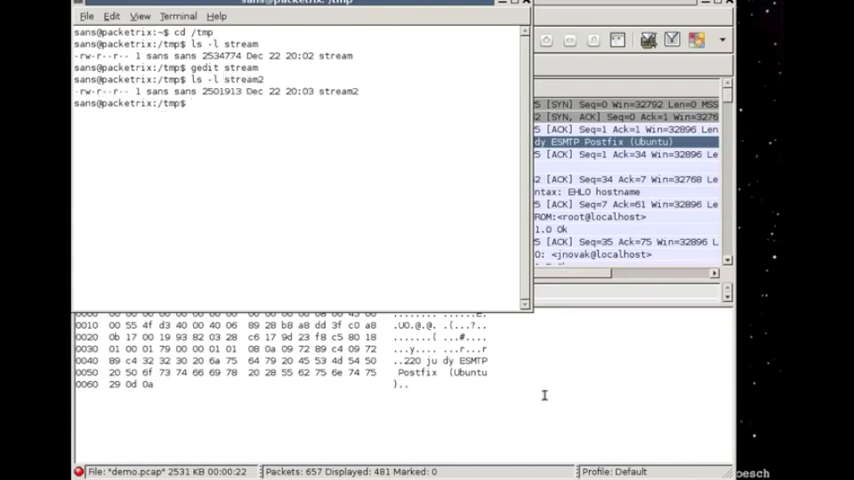
Decode stream2 from base64 and page the output through more.
type("base64")
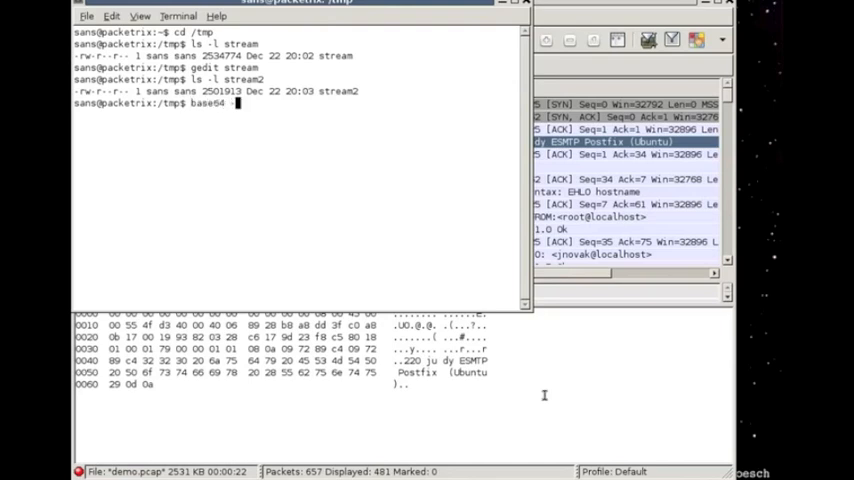
type("-d st")
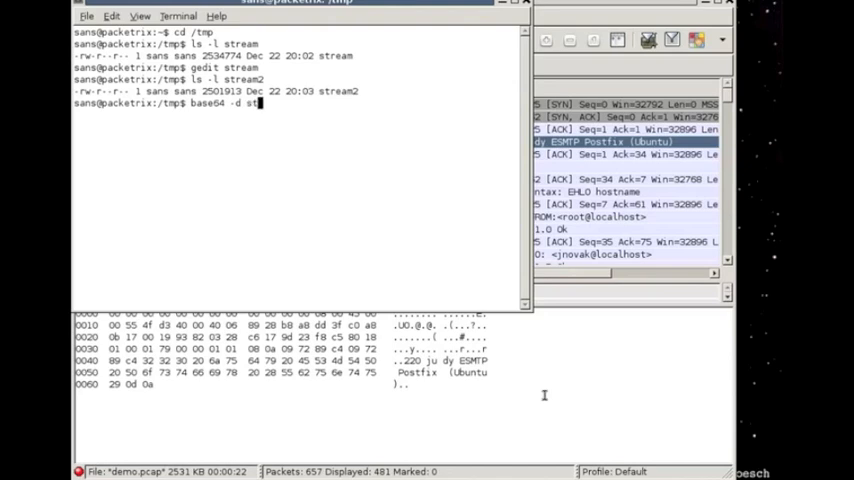
type("ream2 |")
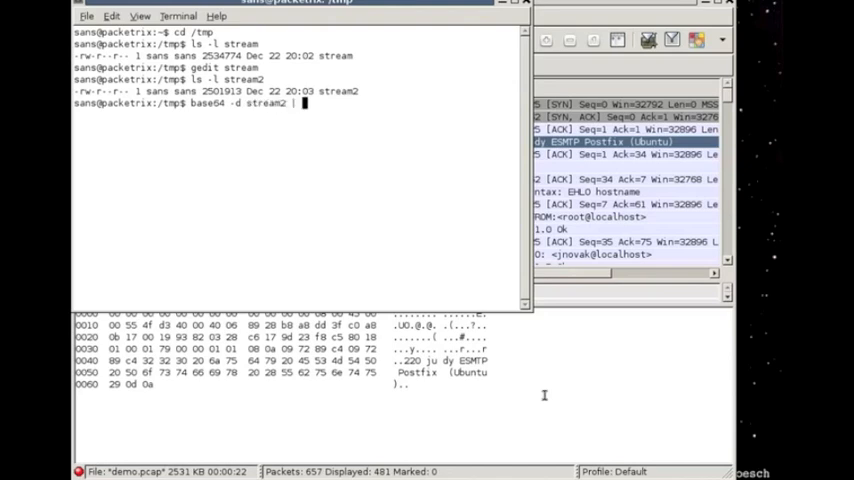
type("more")
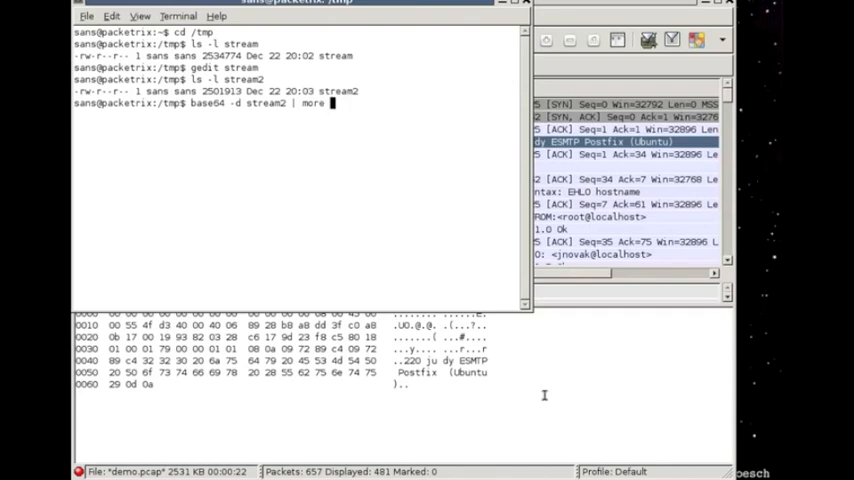
key("Return")
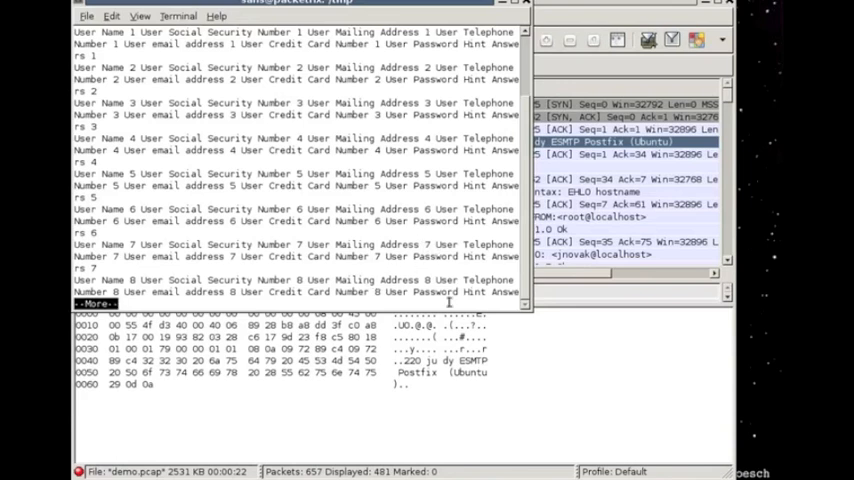
Read the decoded user records with SSNs, credit cards and password hints, then quit more.
key("q")
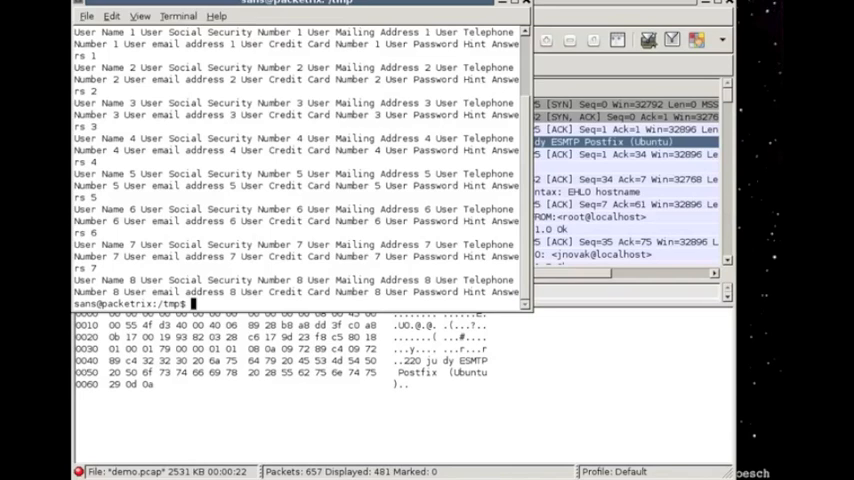